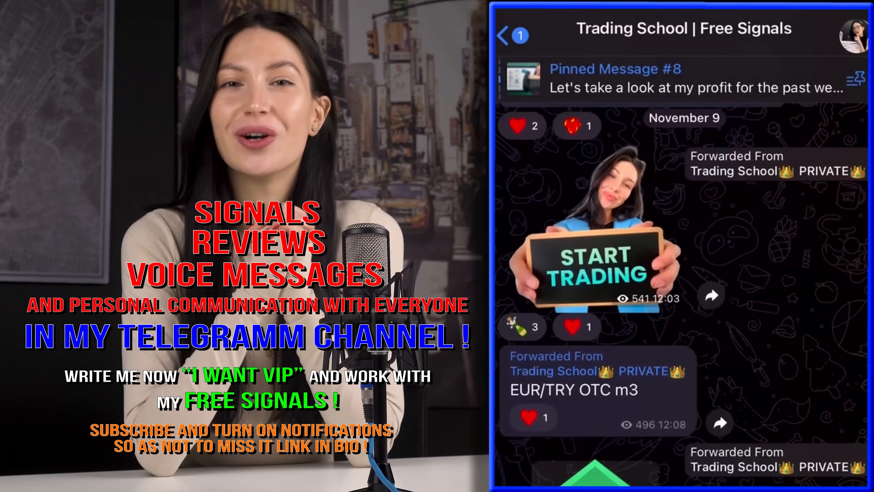
# Step: Scroll the Free Signals channel down to the CAD/CHF OTC down signal and its result
pyautogui.scroll(-3)
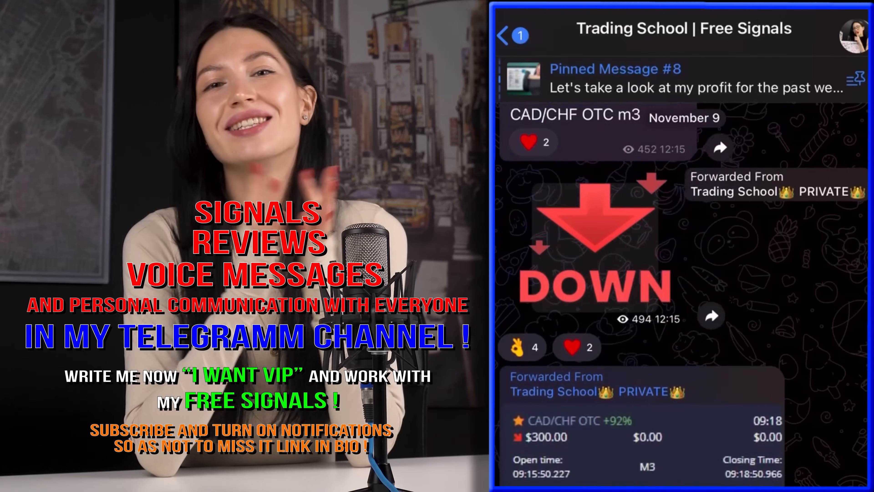
pyautogui.scroll(-3)
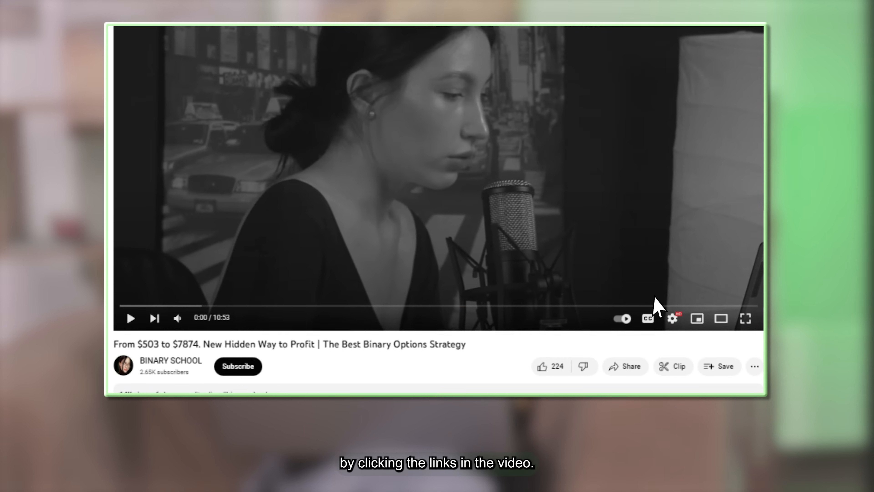
pyautogui.scroll(-3)
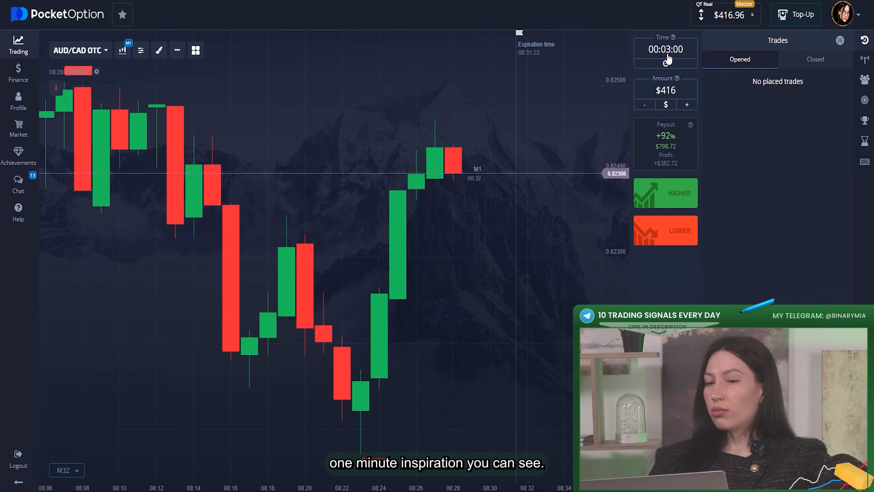
# Step: Set the AUD/CAD OTC trade time to 00:01:00 and keep AUD/CAD OTC as the asset
pyautogui.click(665, 49)
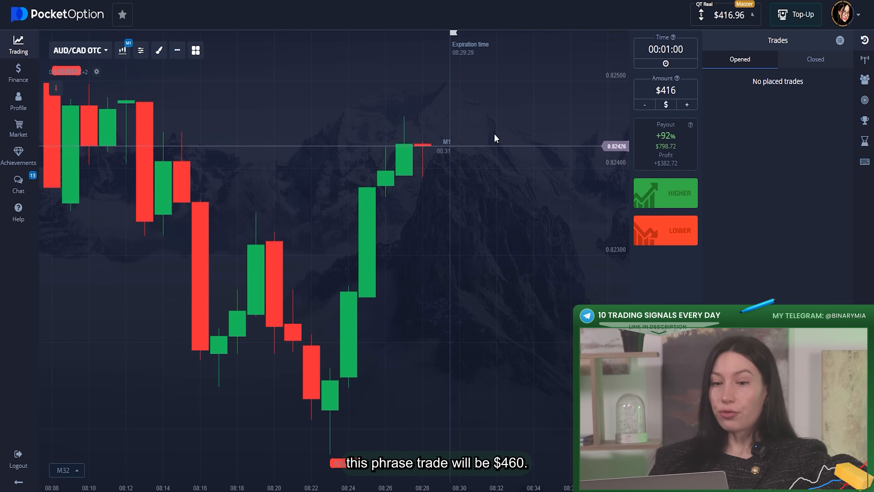
pyautogui.click(78, 50)
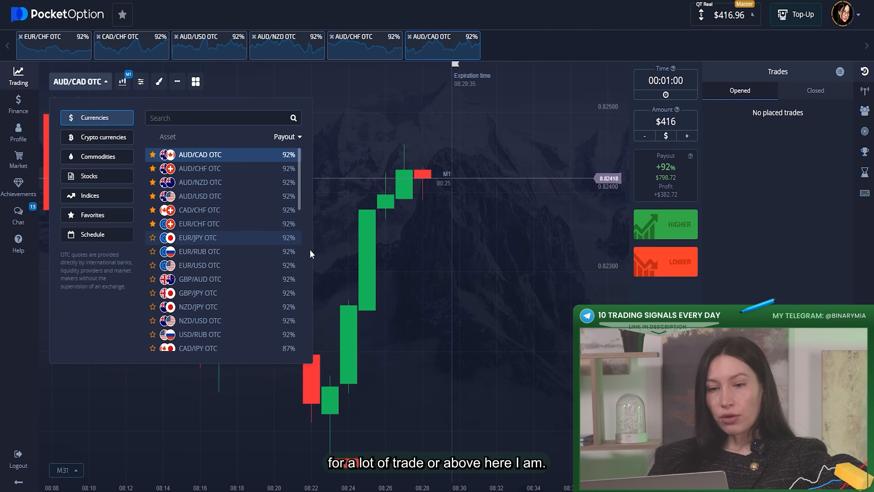
pyautogui.click(122, 82)
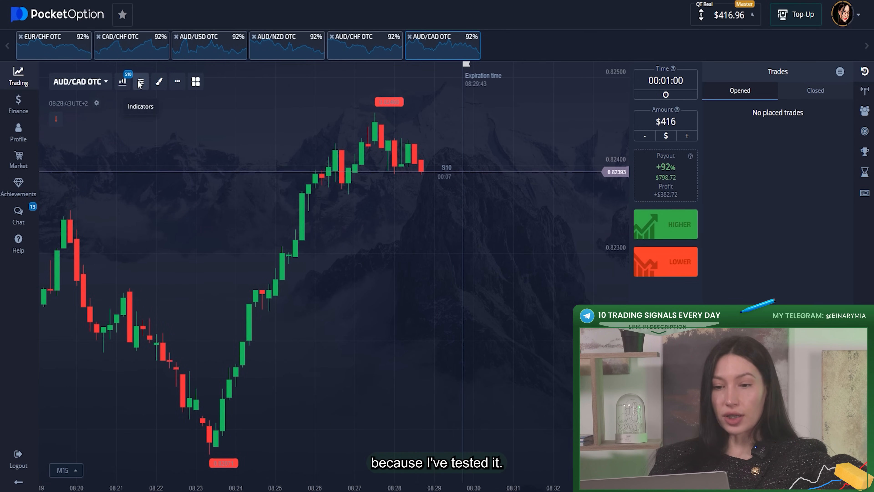
# Step: Add an RSI indicator with period 9 and a 3px main line
pyautogui.click(141, 81)
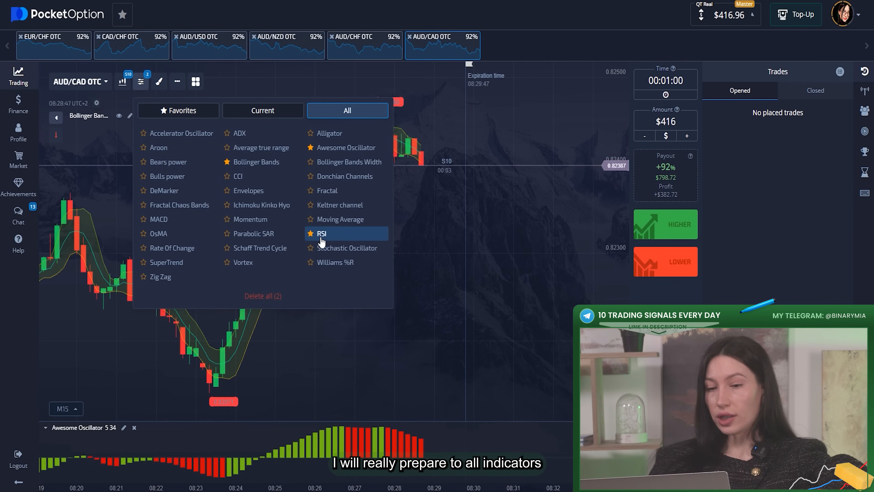
pyautogui.click(320, 233)
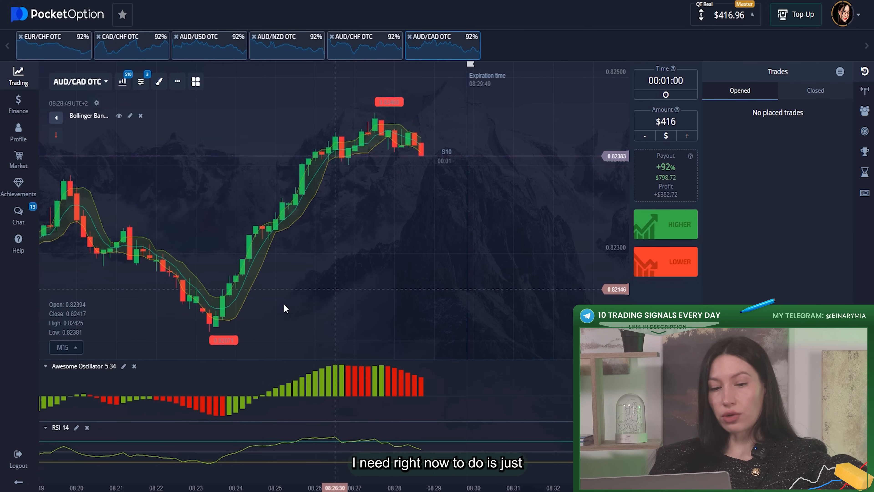
pyautogui.click(77, 427)
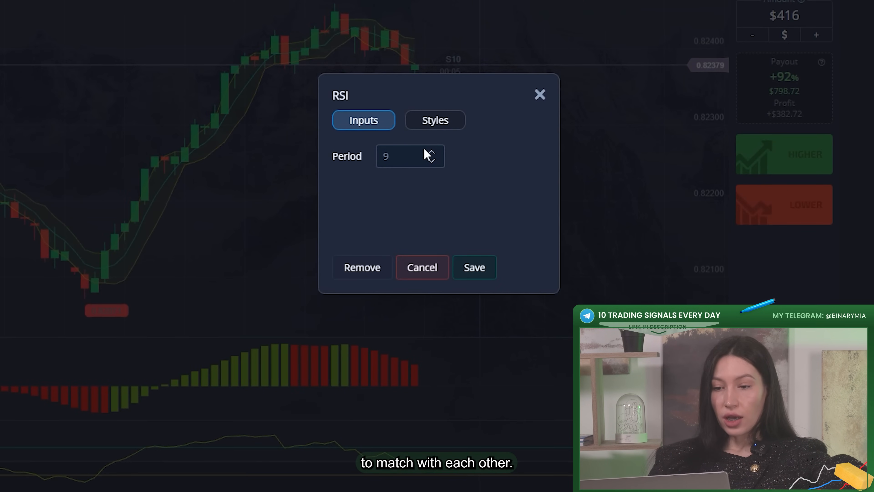
pyautogui.click(434, 120)
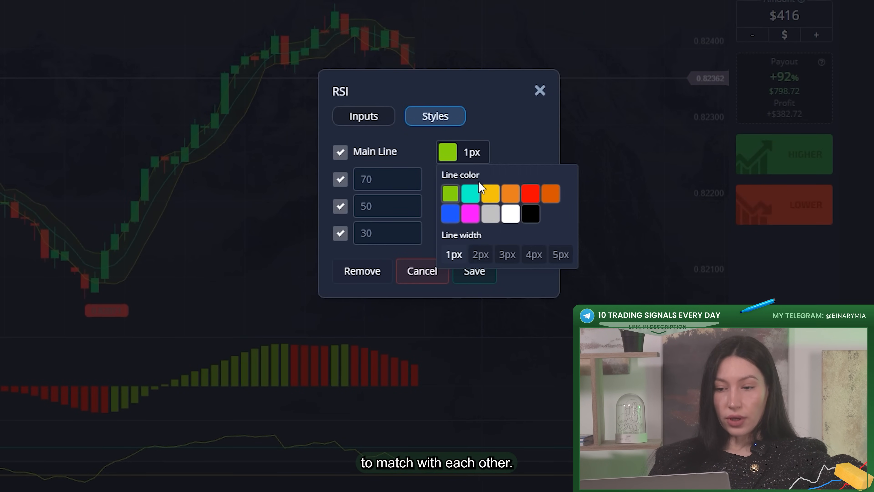
pyautogui.click(506, 254)
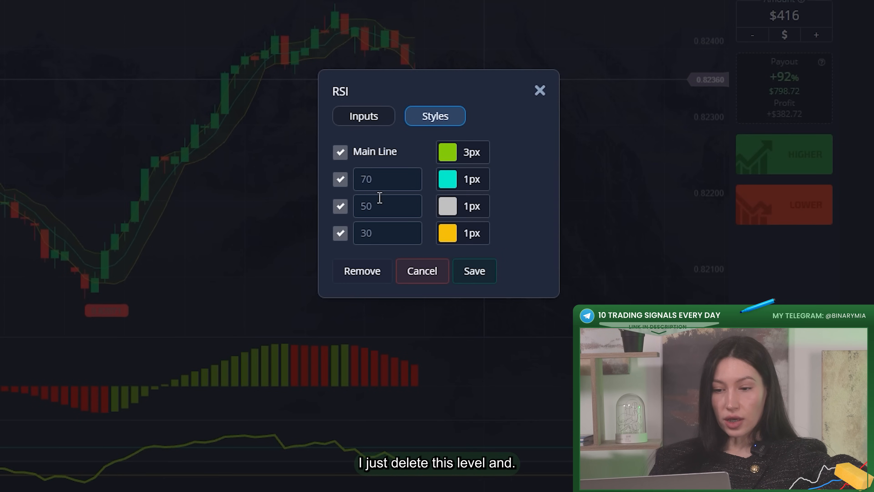
pyautogui.click(340, 205)
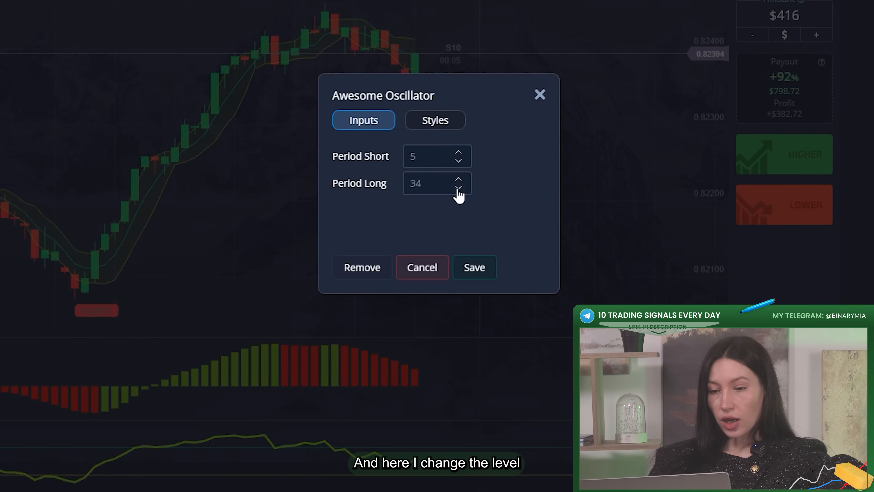
# Step: Lower the Awesome Oscillator long period to 29 and save it
pyautogui.click(459, 188)
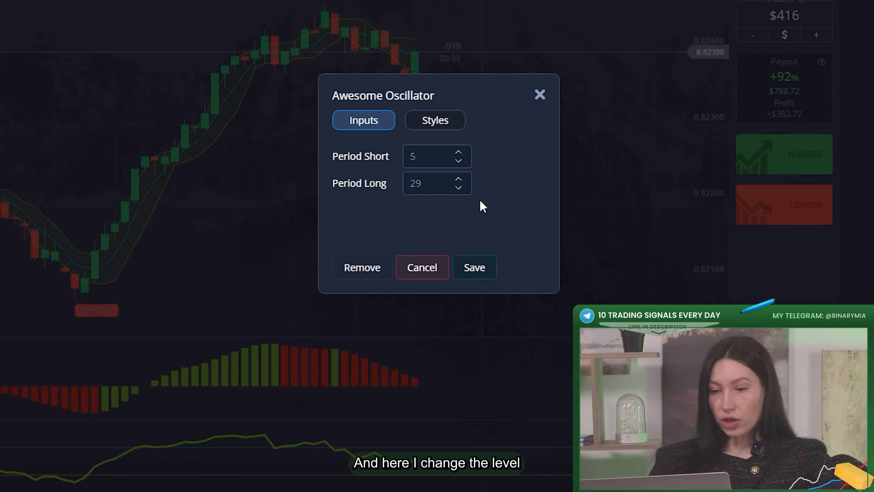
pyautogui.click(434, 120)
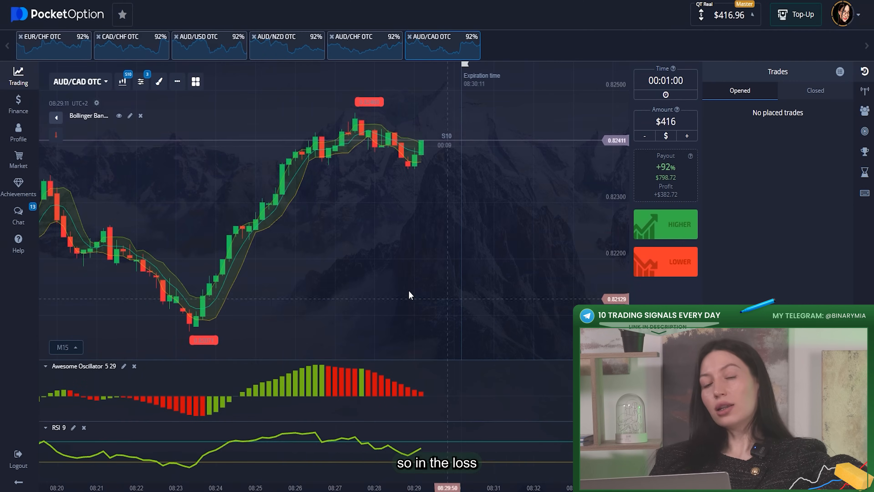
# Step: Set the Bollinger Bands background colour to orange in its Styles settings and save
pyautogui.click(130, 115)
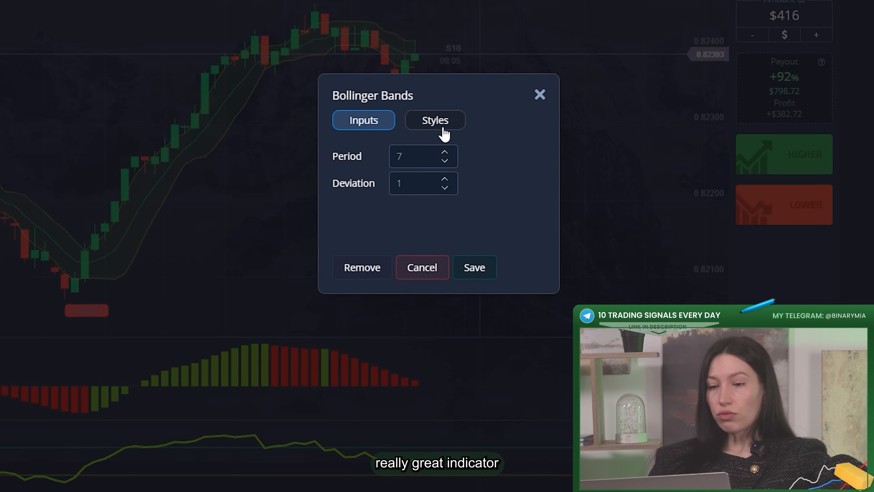
pyautogui.click(435, 119)
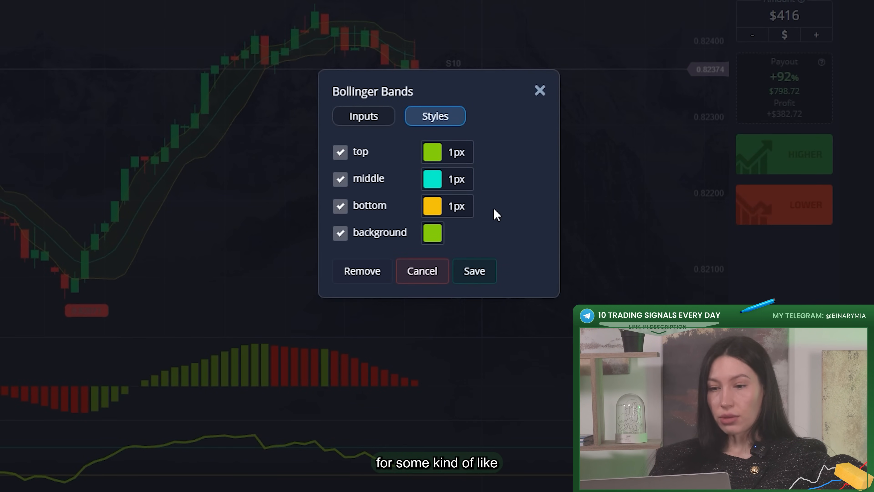
pyautogui.click(456, 206)
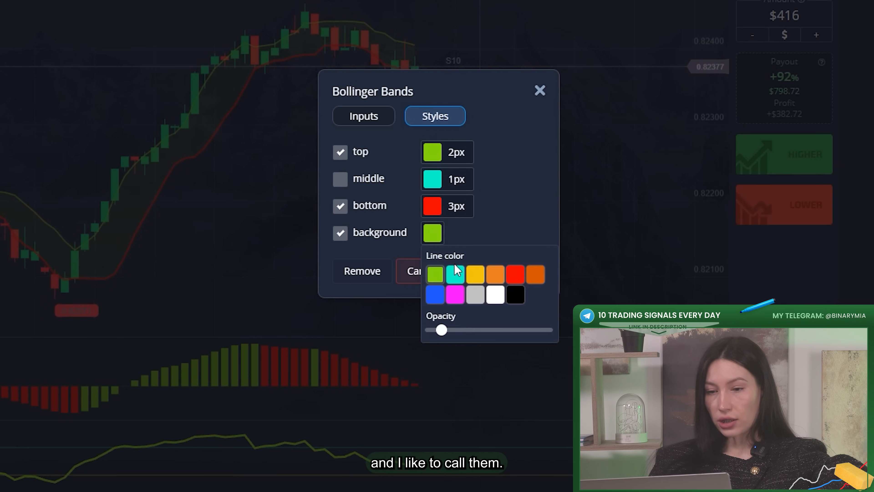
pyautogui.click(475, 273)
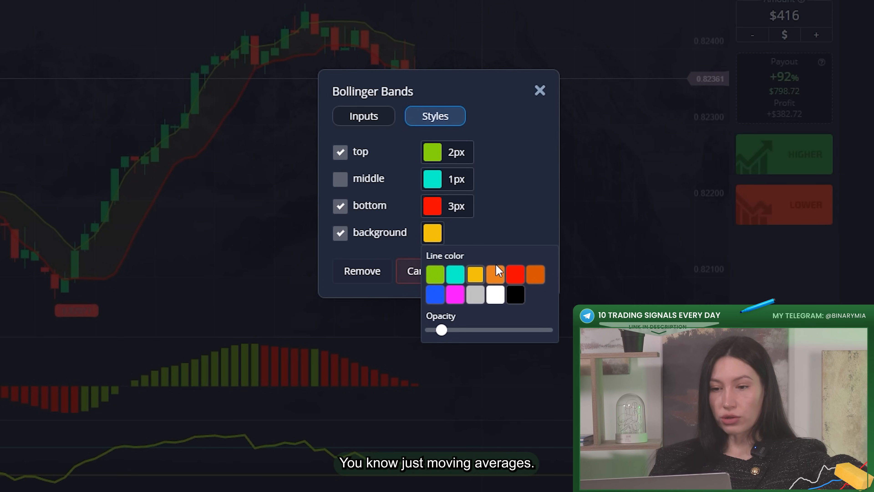
pyautogui.click(495, 274)
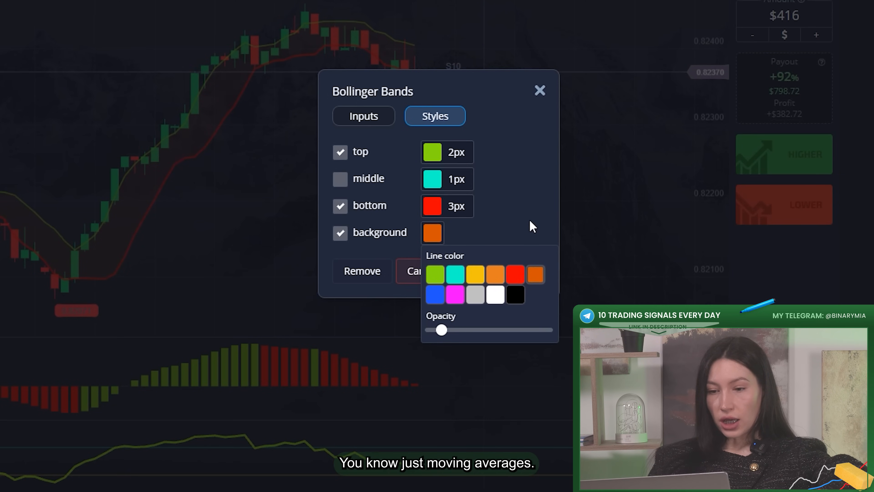
pyautogui.click(340, 178)
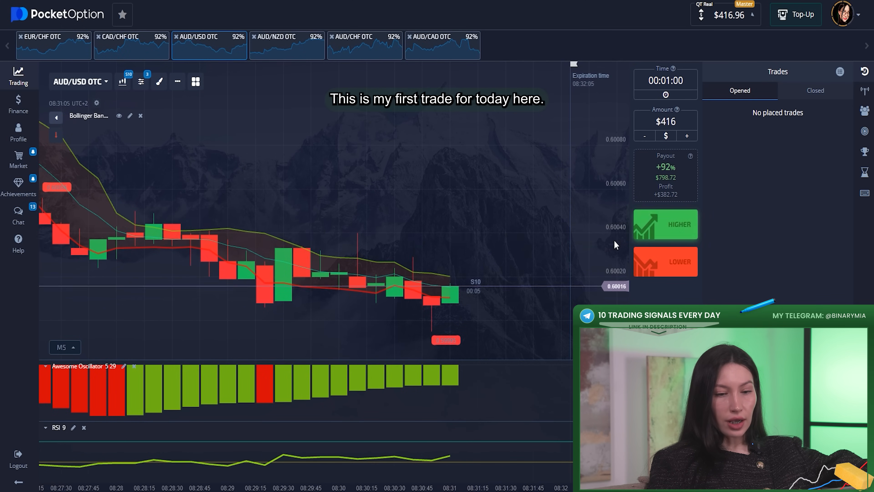
# Step: Place the one-minute $416 AUD/USD OTC trade that wins, raising the balance to $799.68
pyautogui.click(665, 224)
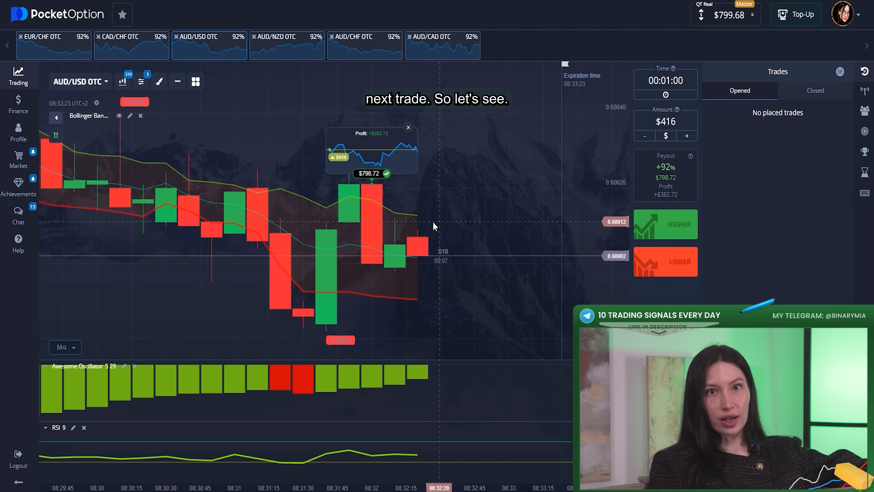
# Step: Switch to EUR/CHF OTC and place the $600 one-minute trade that lifts the balance to $1351.68
pyautogui.click(53, 45)
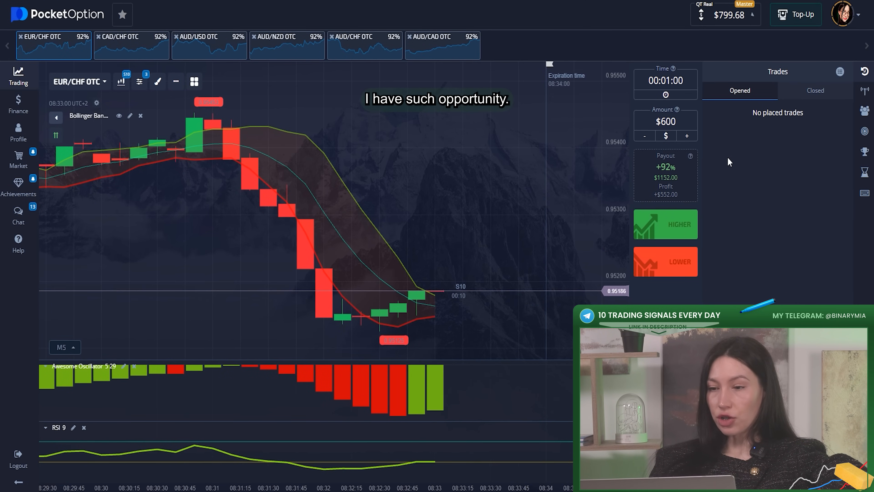
pyautogui.click(665, 224)
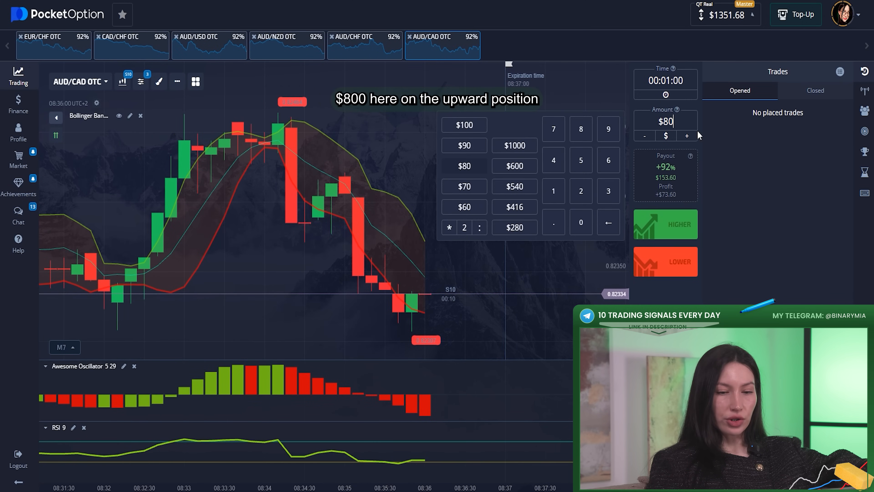
# Step: Place the $800 Higher trade on AUD/CAD OTC that pays $1536, bringing the balance to $2087.68
pyautogui.click(665, 224)
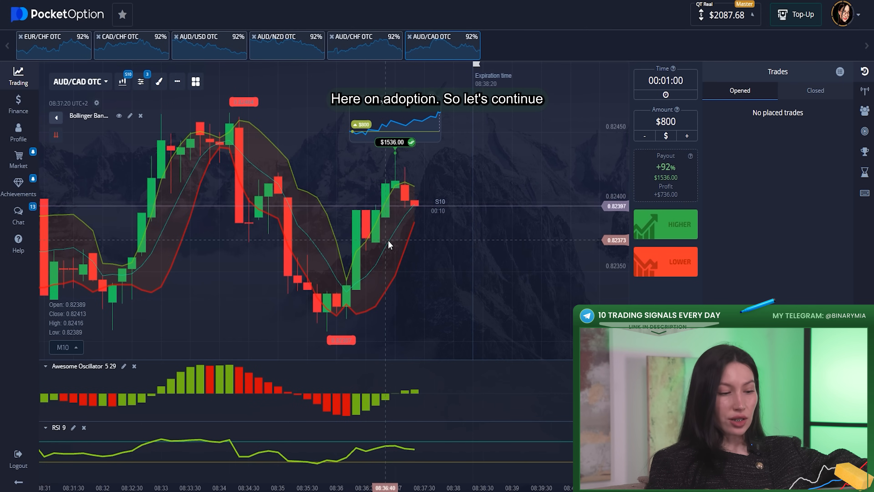
pyautogui.click(364, 45)
pyautogui.write('$1')
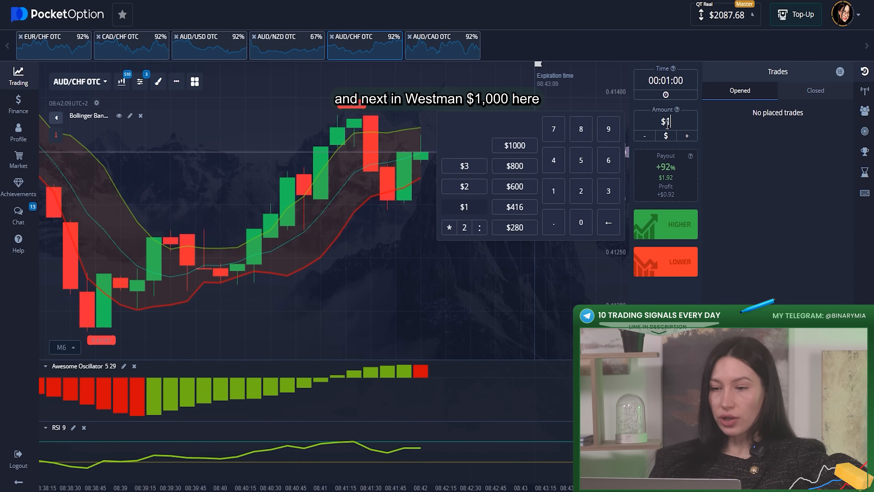
# Step: Place the $1000 AUD/CHF OTC trade reaching $3007.68, then bring up the Finance panel
pyautogui.click(666, 261)
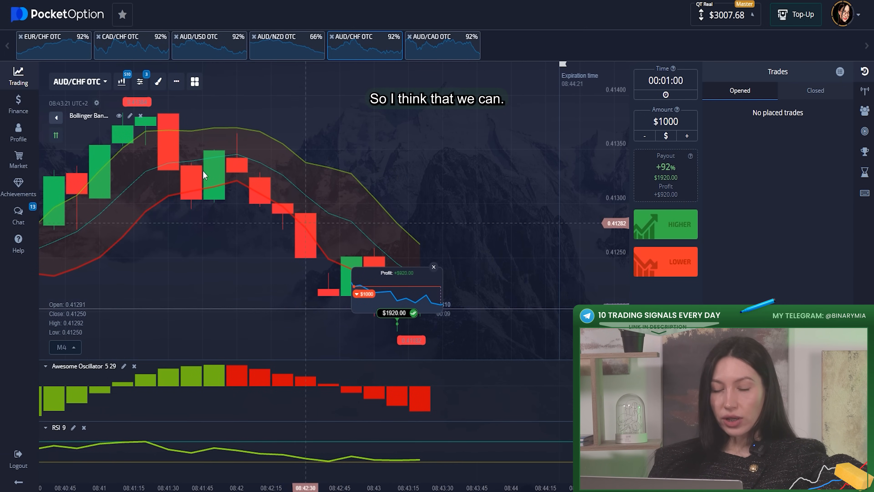
pyautogui.click(18, 106)
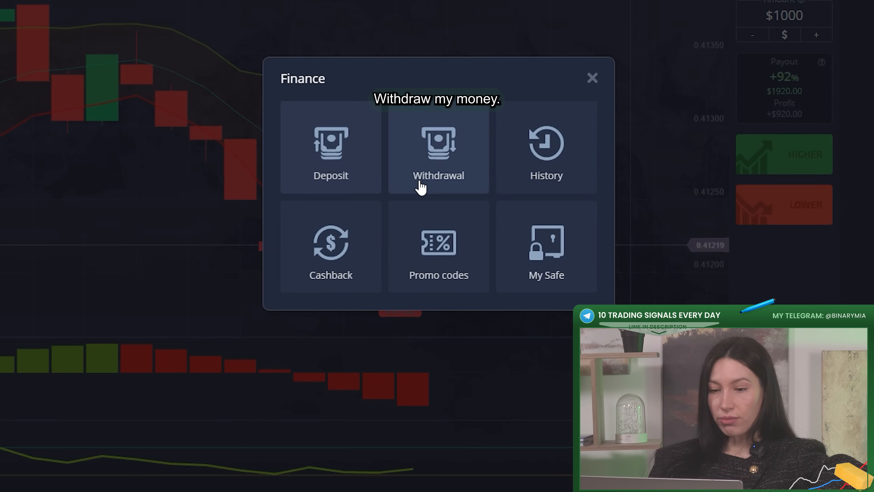
# Step: Open the Withdrawal form showing the 3007.68 USD free balance
pyautogui.click(438, 149)
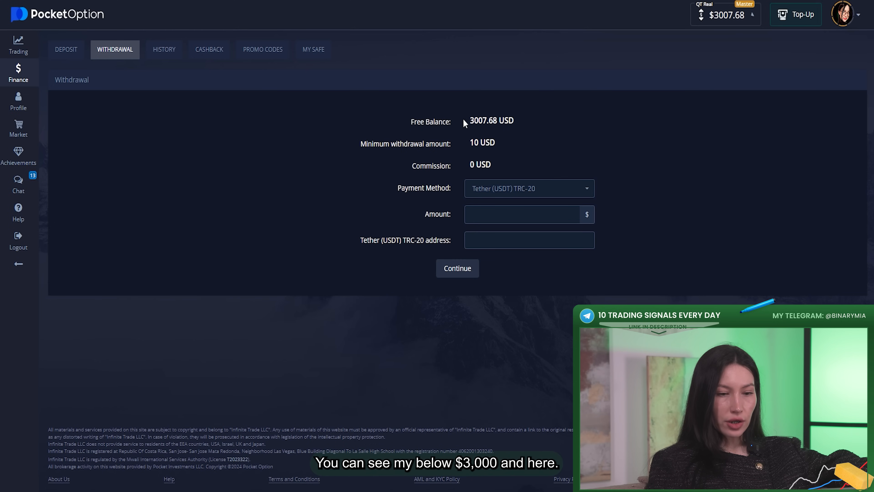
pyautogui.moveTo(482, 188)
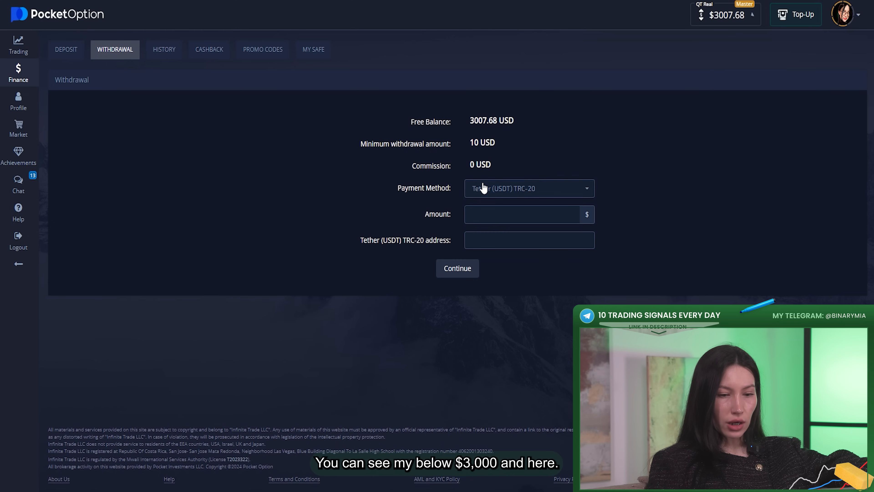
# Step: Request a 3000 USD withdrawal via Bitcoin (BTC) to the pasted wallet address and continue
pyautogui.click(528, 188)
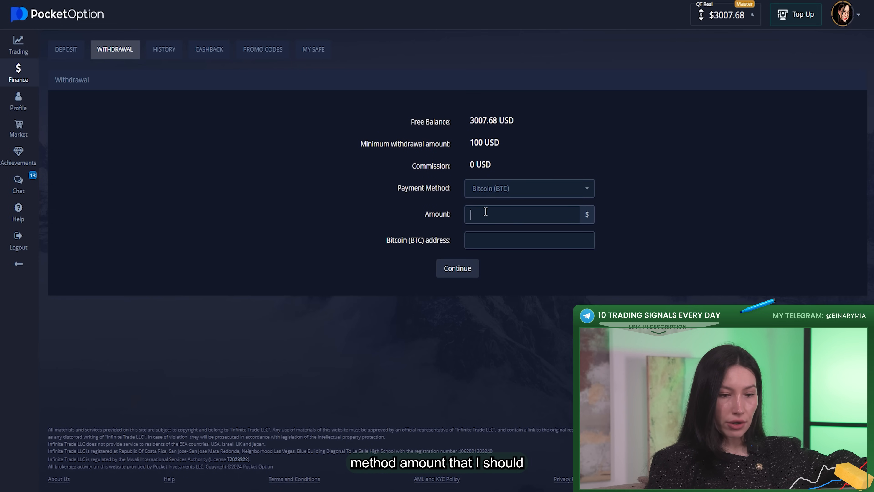
pyautogui.write('3000')
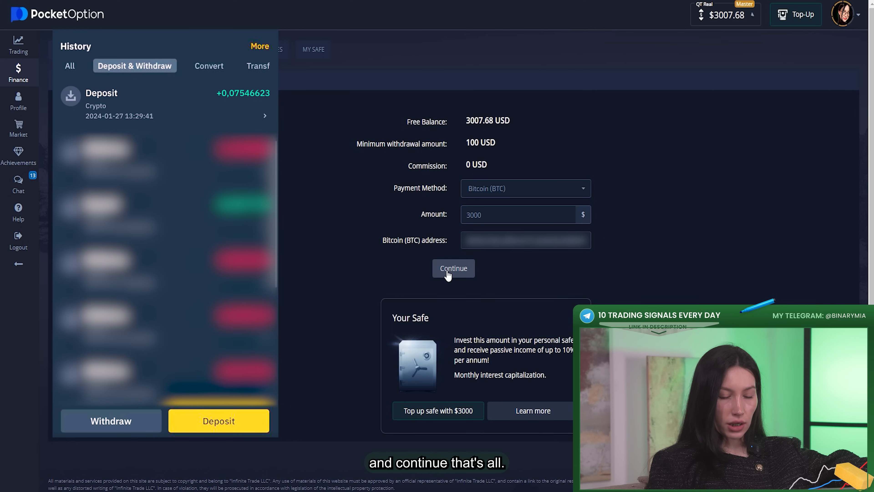
pyautogui.click(453, 268)
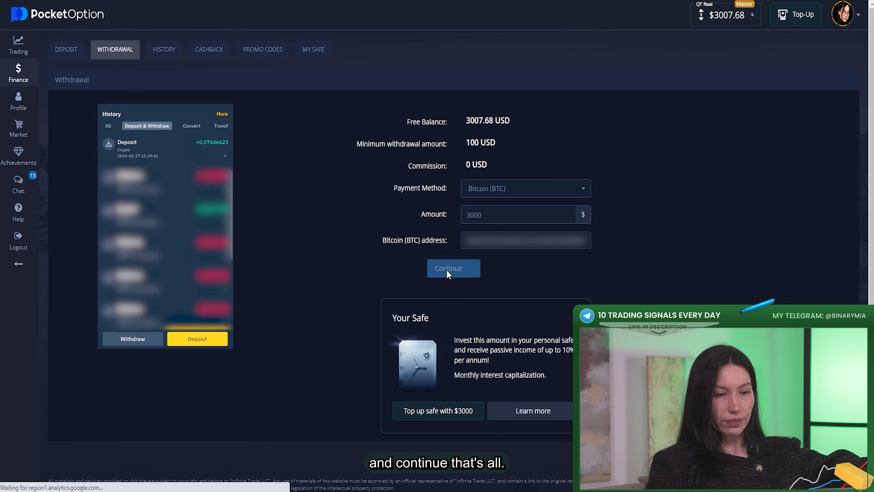